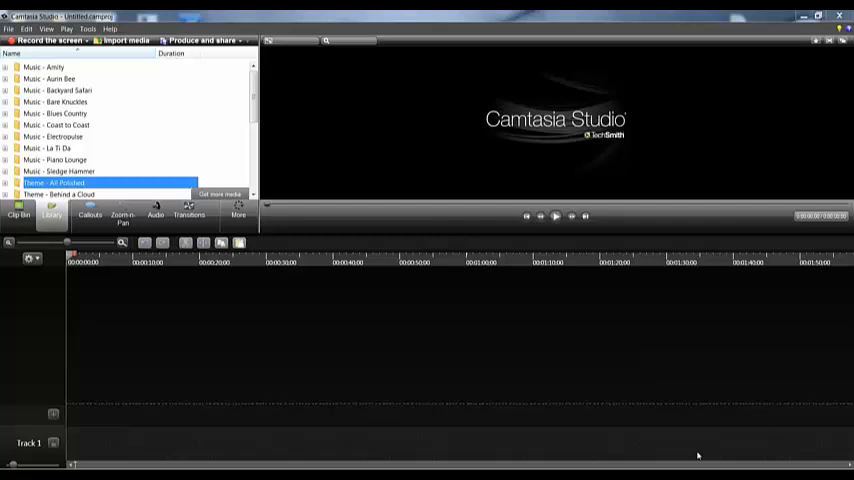
Scroll the Library down to the All Polished theme and preview its Basic Title
{"action": "scroll", "scroll_direction": "down", "scroll_amount": 3}
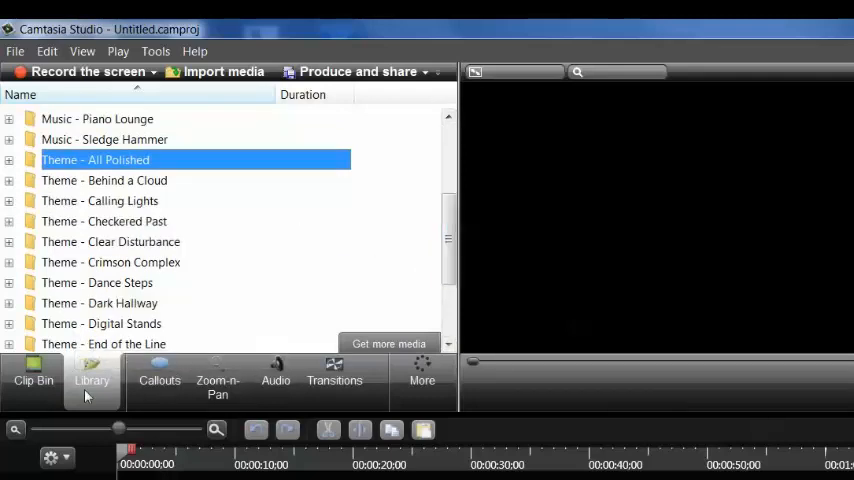
{"action": "mouse_move", "coordinate": [92, 380]}
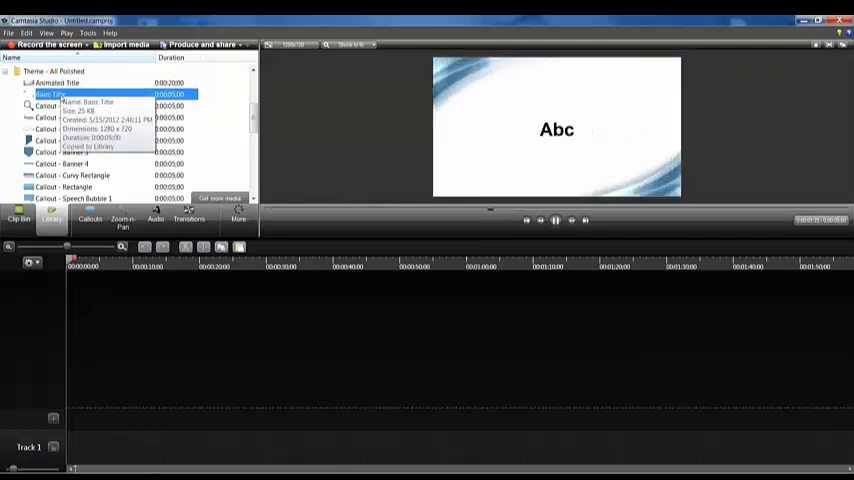
{"action": "mouse_move", "coordinate": [70, 106]}
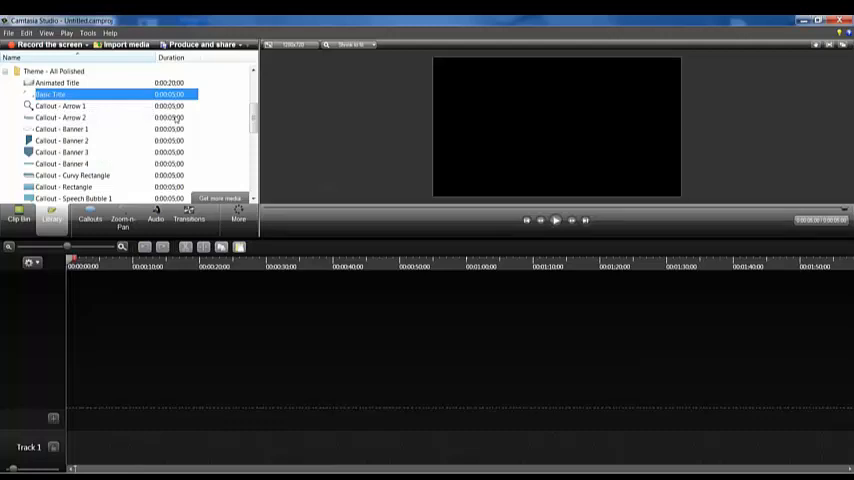
{"action": "mouse_move", "coordinate": [230, 110]}
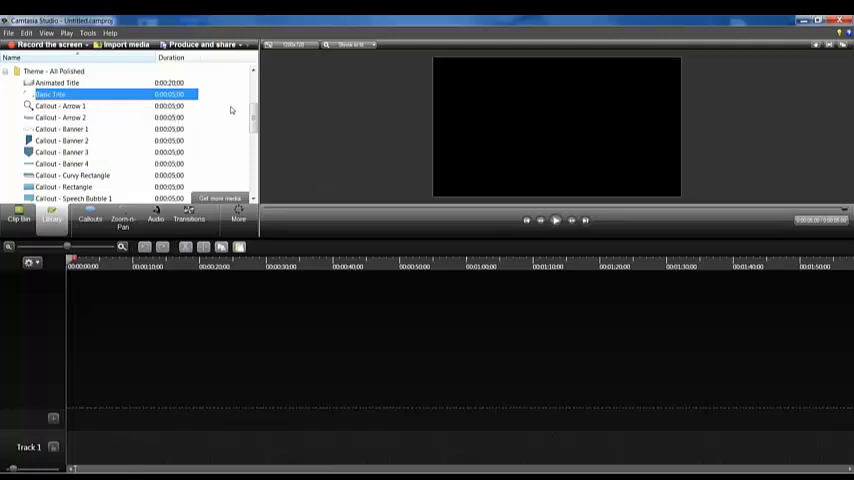
Import the band photo from the Clip Bin, accept the suggested dimensions and slide it to zero on Track 1
{"action": "left_click", "coordinate": [20, 214]}
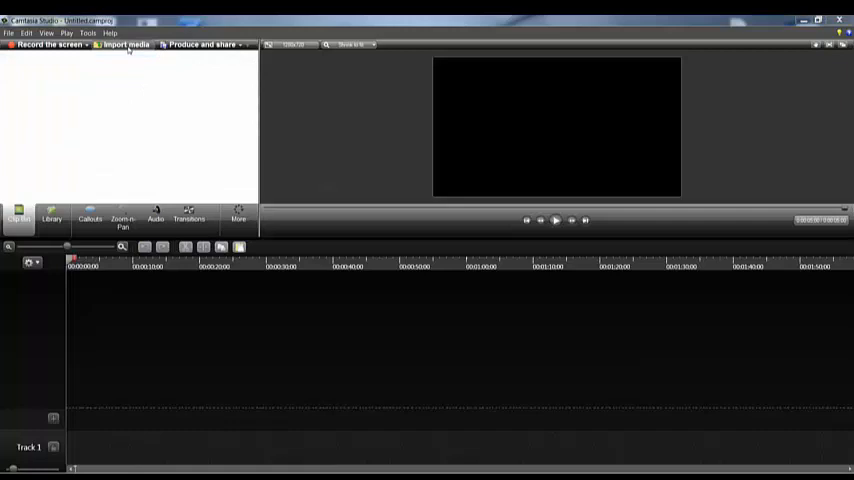
{"action": "left_click", "coordinate": [124, 44]}
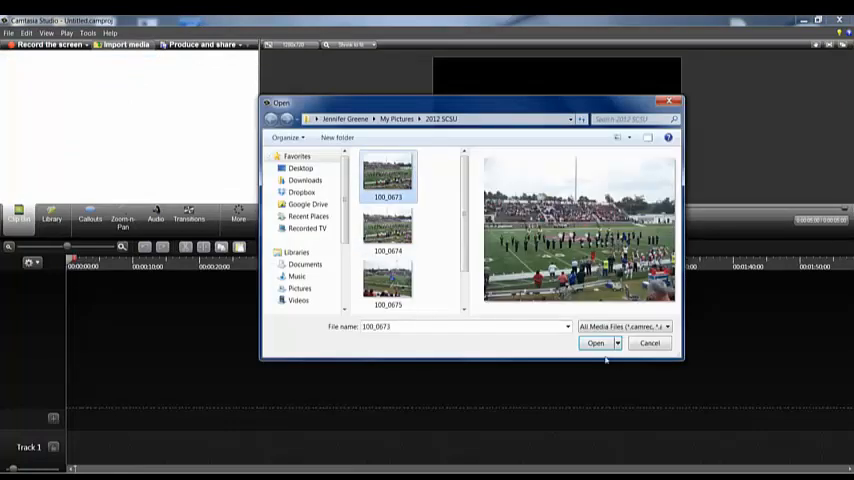
{"action": "left_click", "coordinate": [596, 344]}
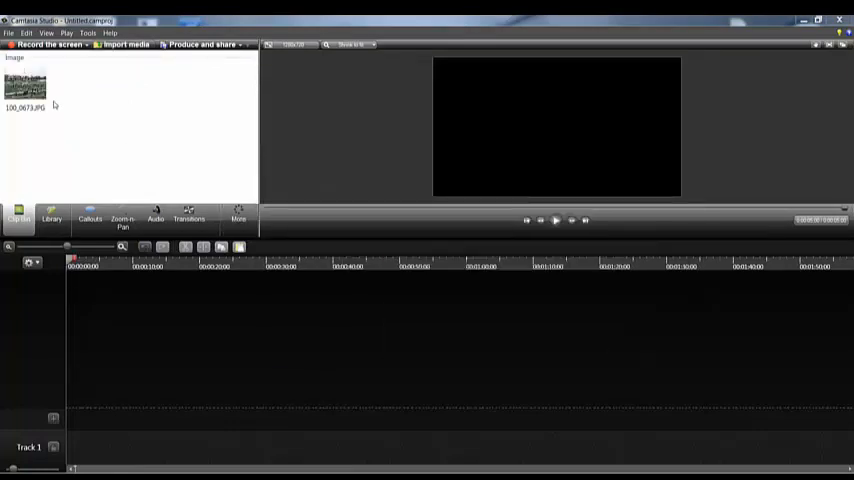
{"action": "left_click", "coordinate": [24, 88]}
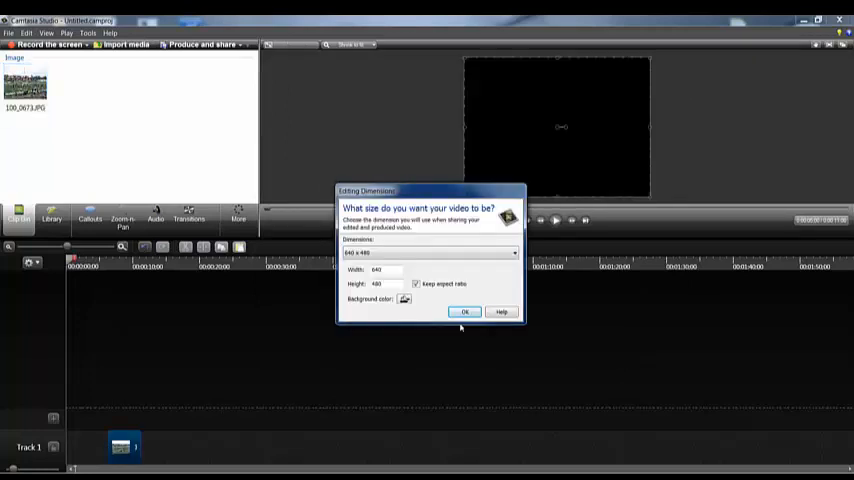
{"action": "left_click", "coordinate": [464, 312]}
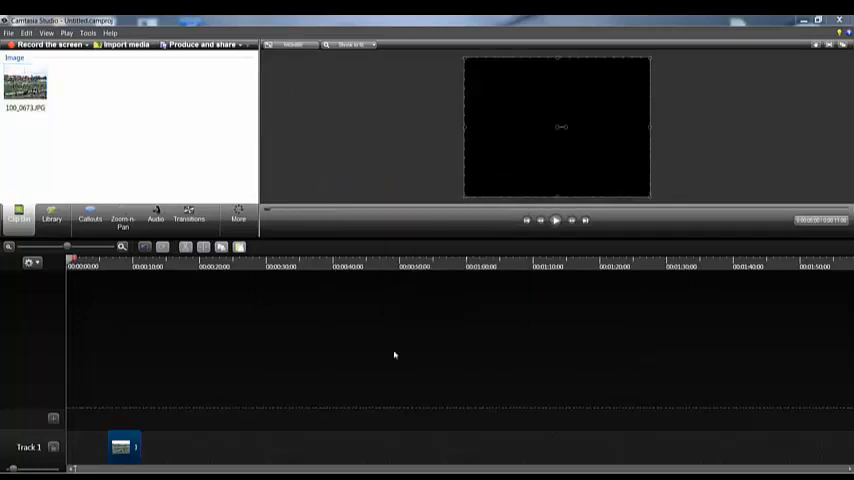
{"action": "left_click_drag", "start_coordinate": [120, 446], "coordinate": [80, 446]}
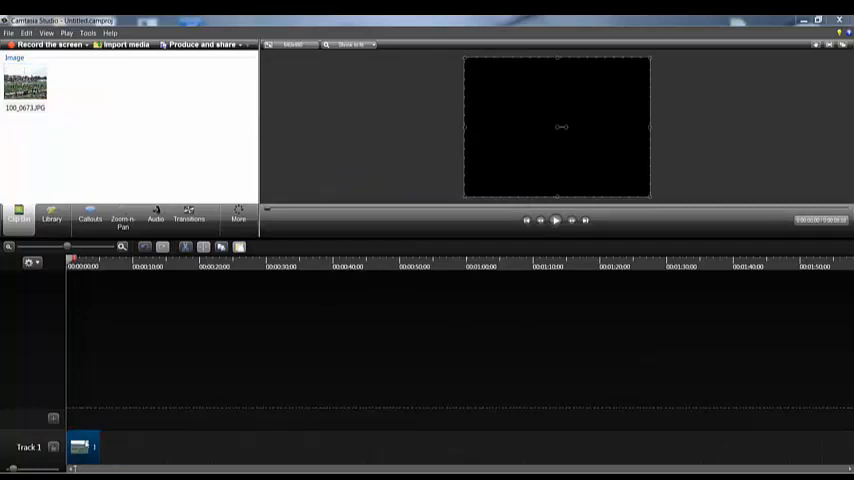
{"action": "left_click", "coordinate": [52, 218]}
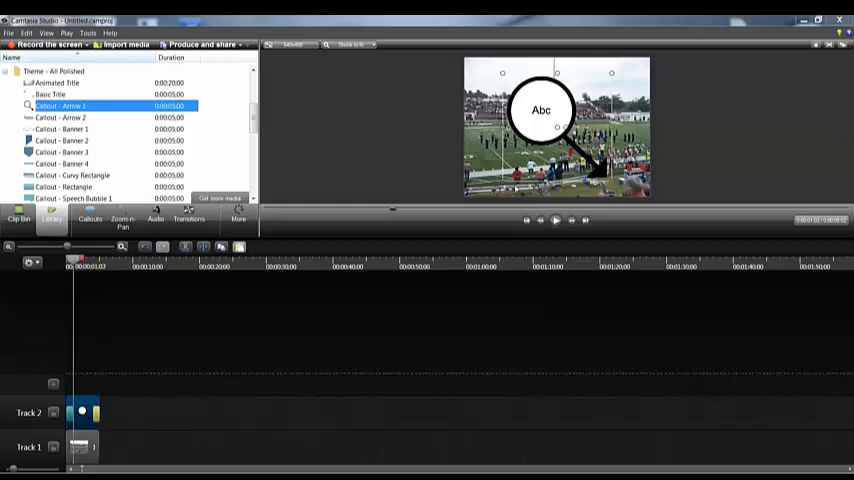
Edit the Arrow 2 callout on Track 2 so its text reads 'Gray Hair' instead of Abc
{"action": "left_click", "coordinate": [90, 218]}
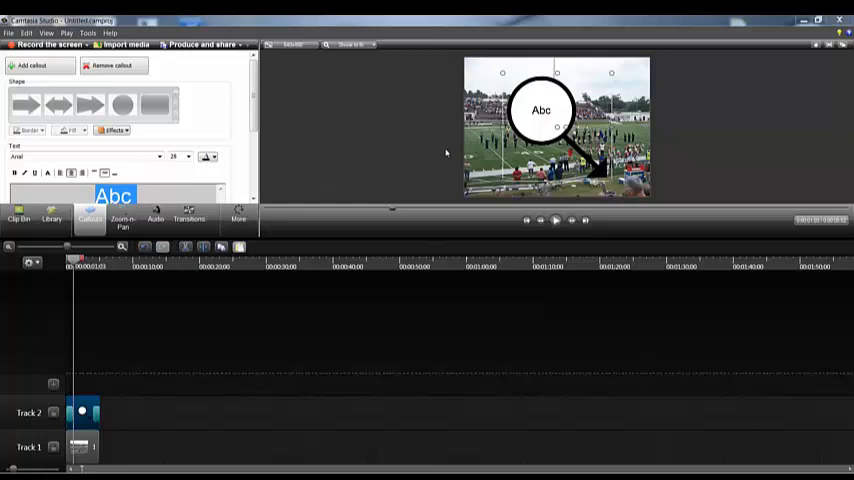
{"action": "mouse_move", "coordinate": [632, 192]}
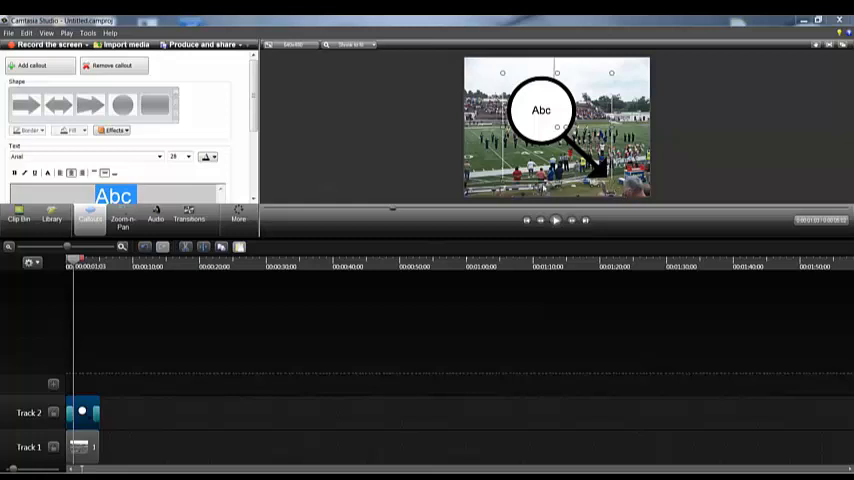
{"action": "type", "text": "Grey"}
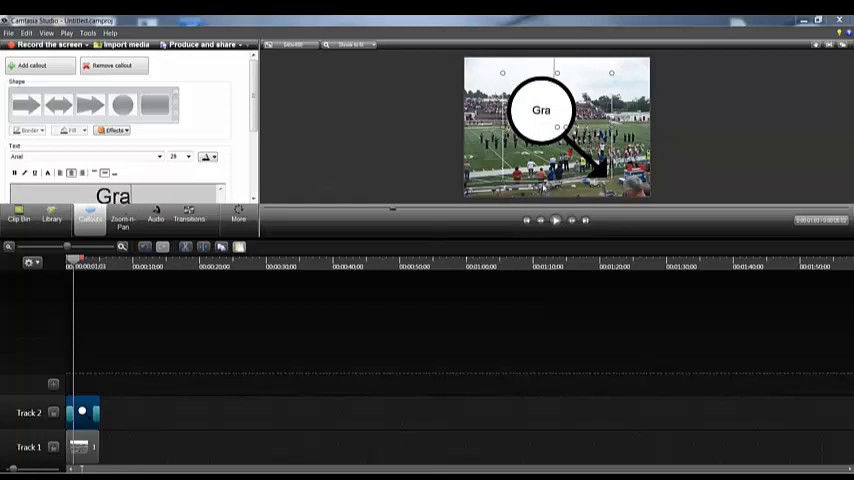
{"action": "type", "text": "y Hair"}
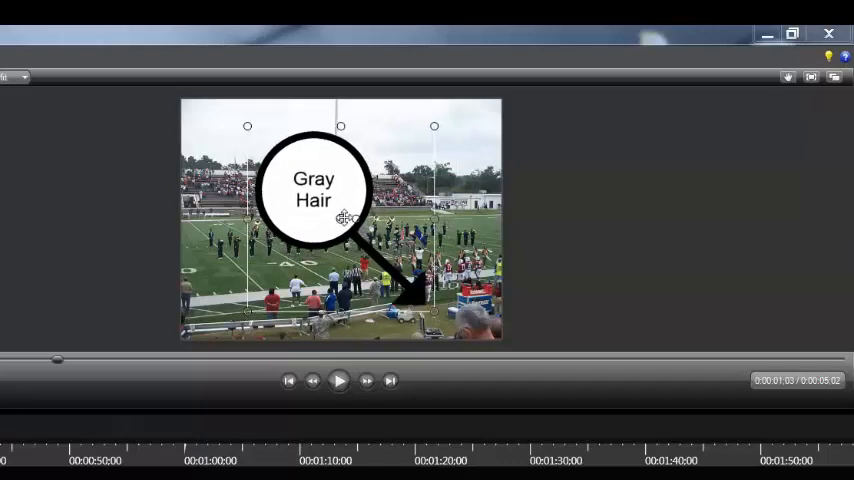
{"action": "mouse_move", "coordinate": [338, 120]}
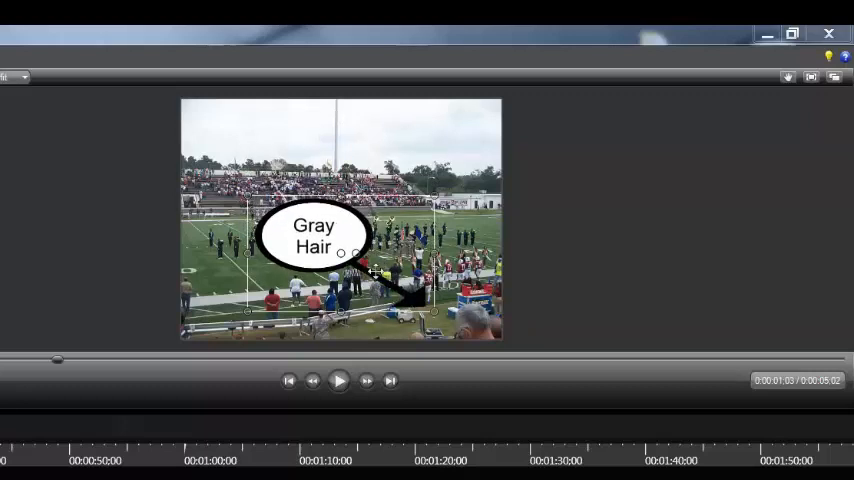
Aim the speech-bubble callout's tail at the person in the photo and preview playback
{"action": "left_click_drag", "start_coordinate": [312, 236], "coordinate": [340, 230]}
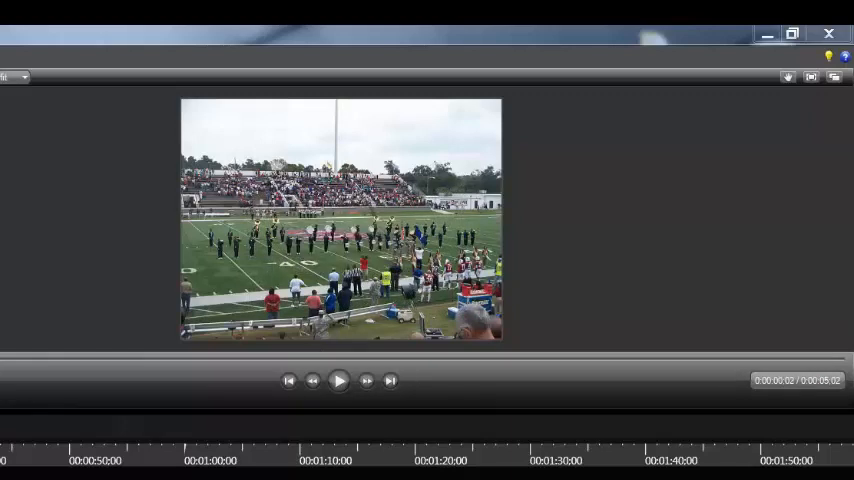
{"action": "left_click", "coordinate": [338, 380]}
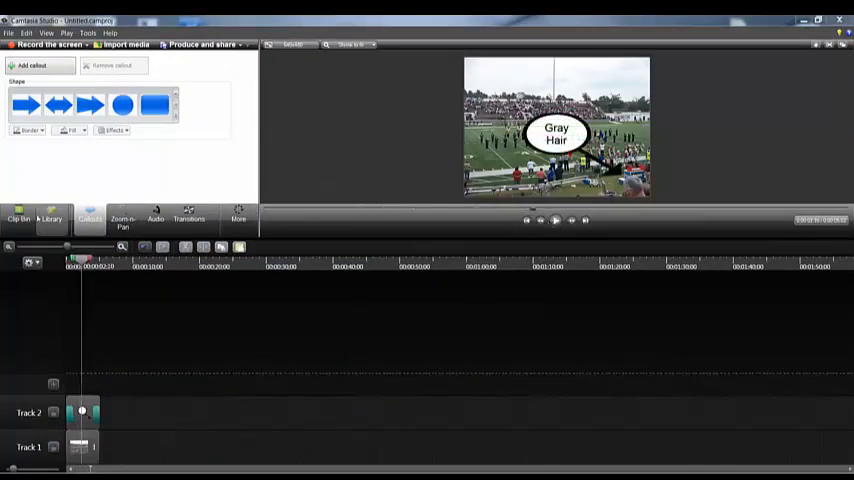
Expand the Music - Amity folder in the Library and play one of its song clips
{"action": "left_click", "coordinate": [52, 218]}
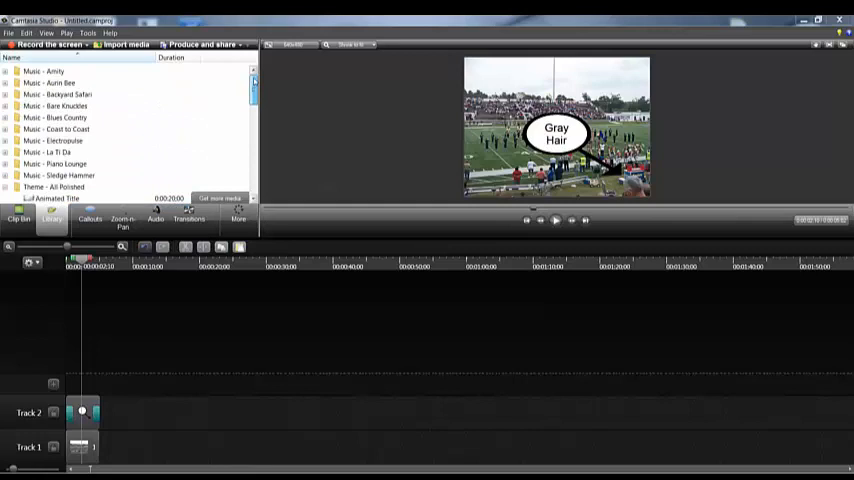
{"action": "left_click", "coordinate": [6, 70]}
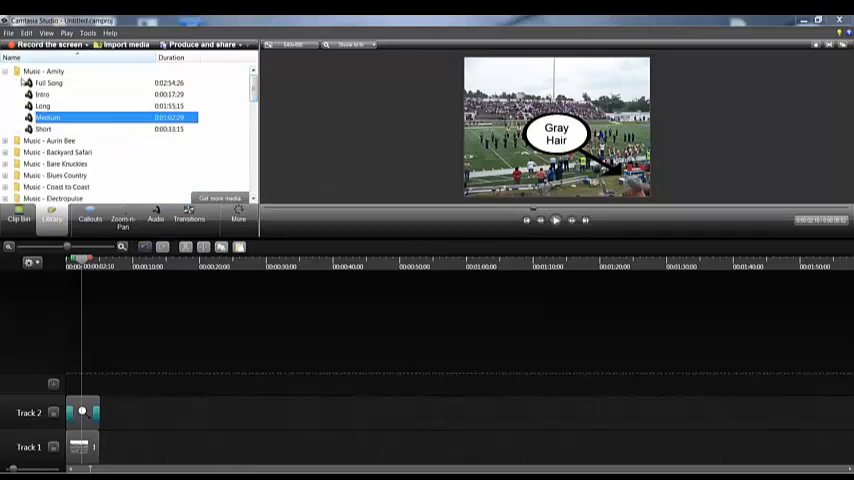
{"action": "mouse_move", "coordinate": [50, 84]}
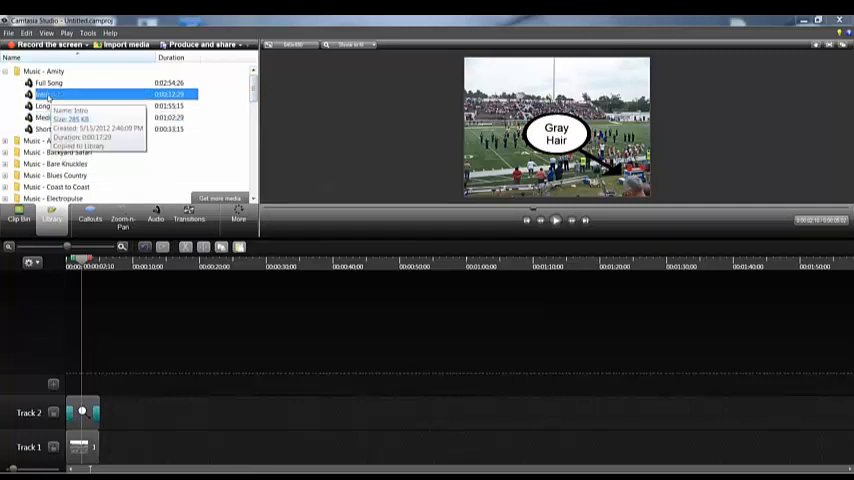
{"action": "left_click", "coordinate": [556, 220]}
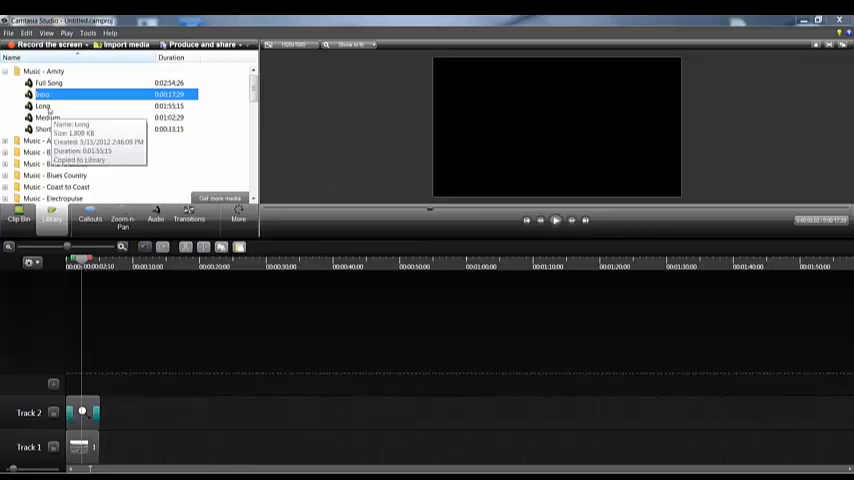
{"action": "mouse_move", "coordinate": [44, 128]}
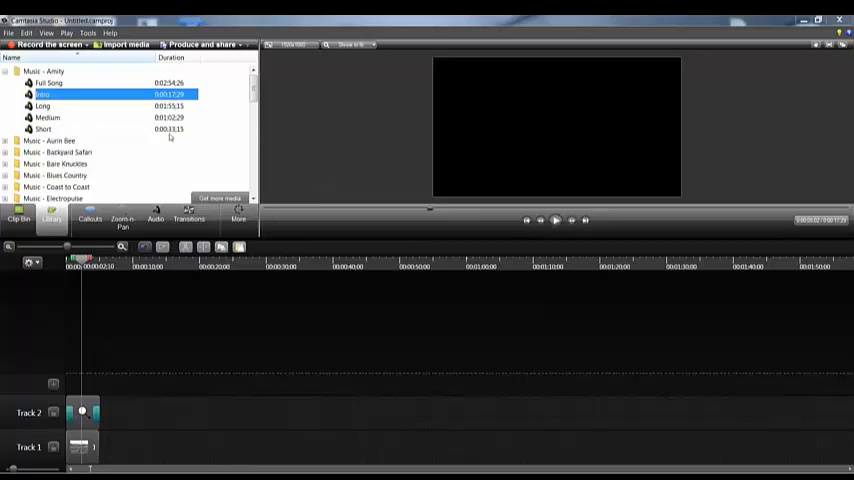
Scroll to Title Clips - Simple and preview Dark Blue and another plain 'ABC' title
{"action": "scroll", "scroll_direction": "down", "scroll_amount": 3}
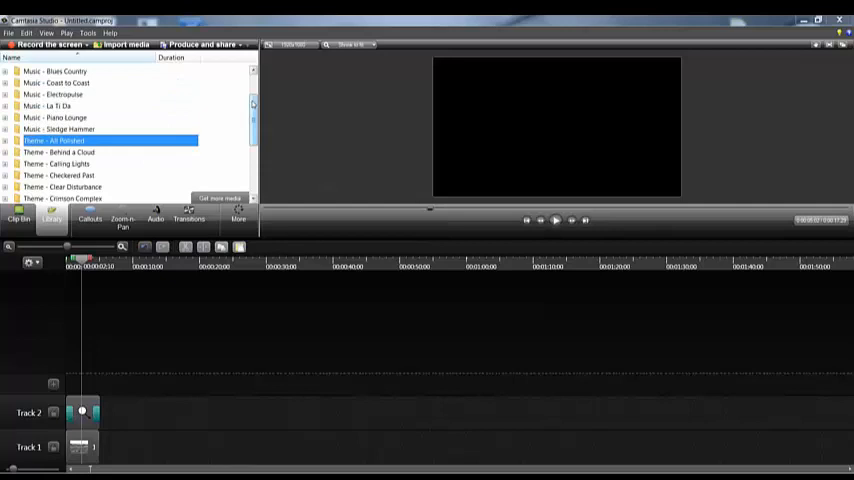
{"action": "scroll", "scroll_direction": "down", "scroll_amount": 3}
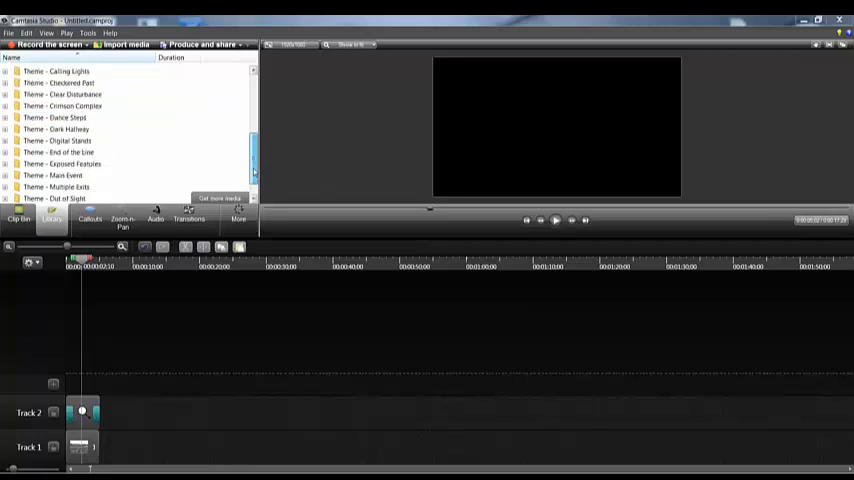
{"action": "scroll", "scroll_direction": "down", "scroll_amount": 3}
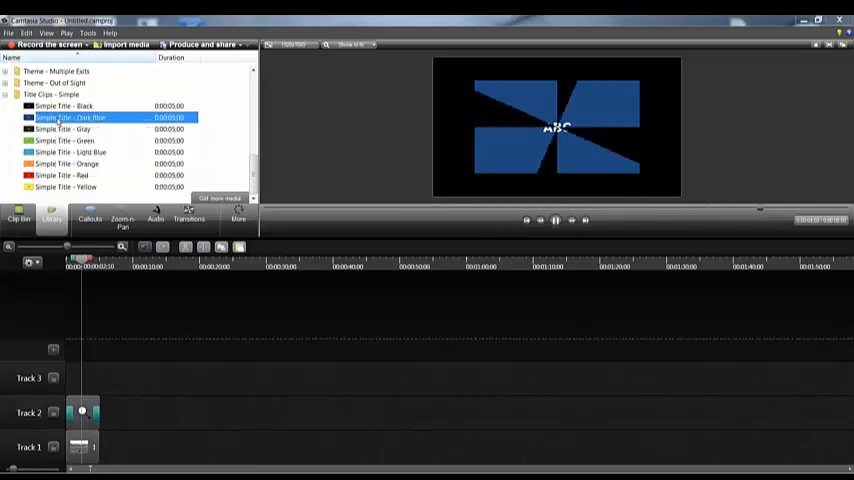
{"action": "left_click", "coordinate": [64, 128]}
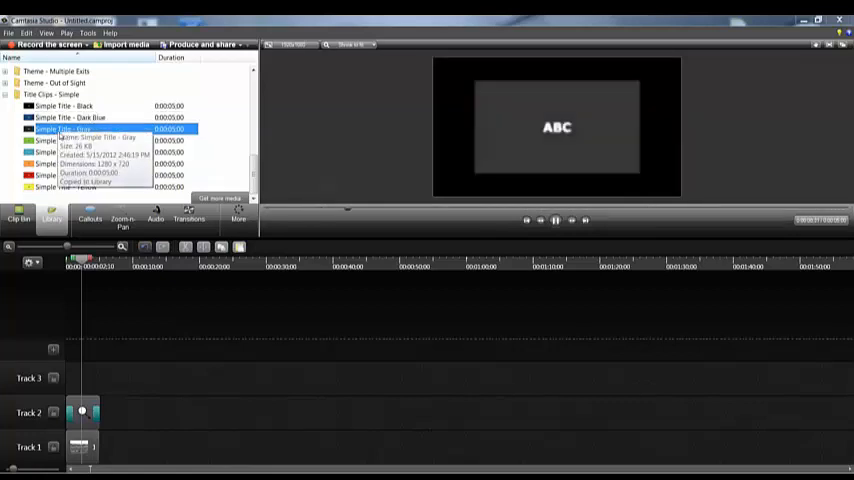